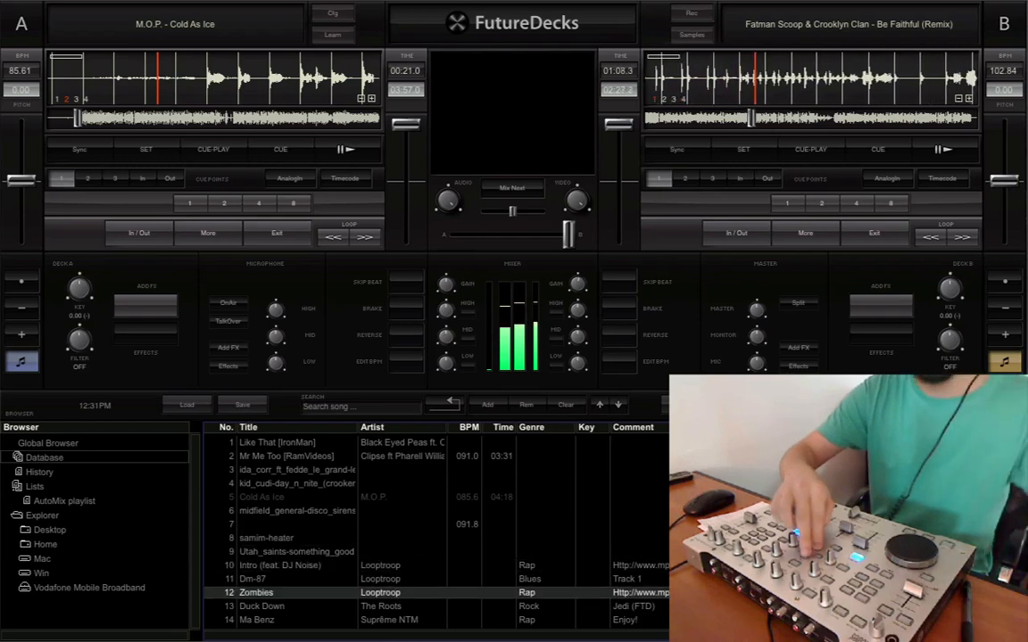
Scroll the track library down while Cold As Ice blends against Be Faithful (Remix)
scroll(down, 3)
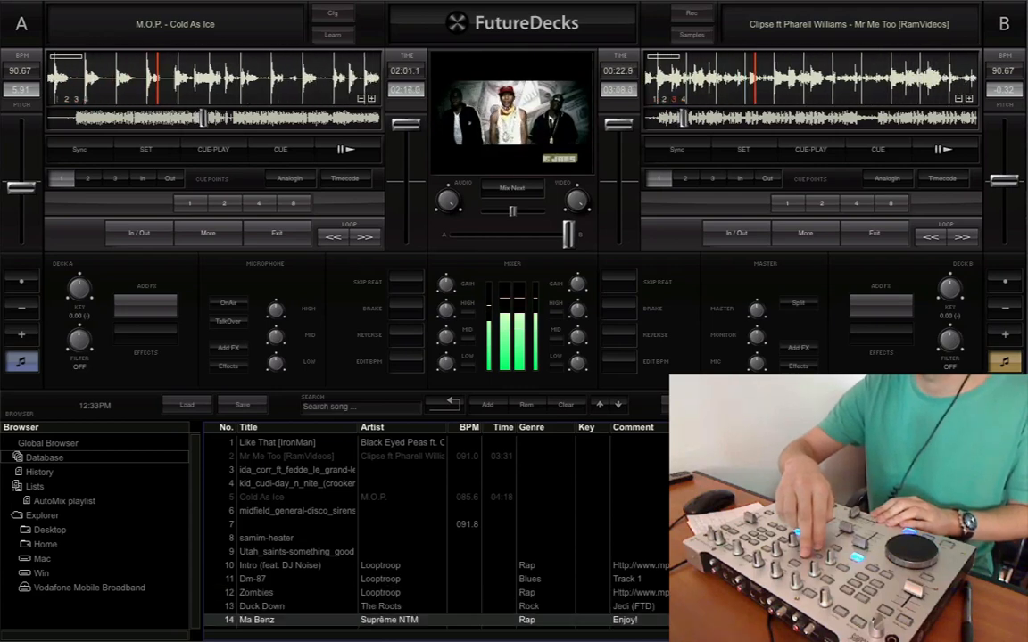
scroll(down, 3)
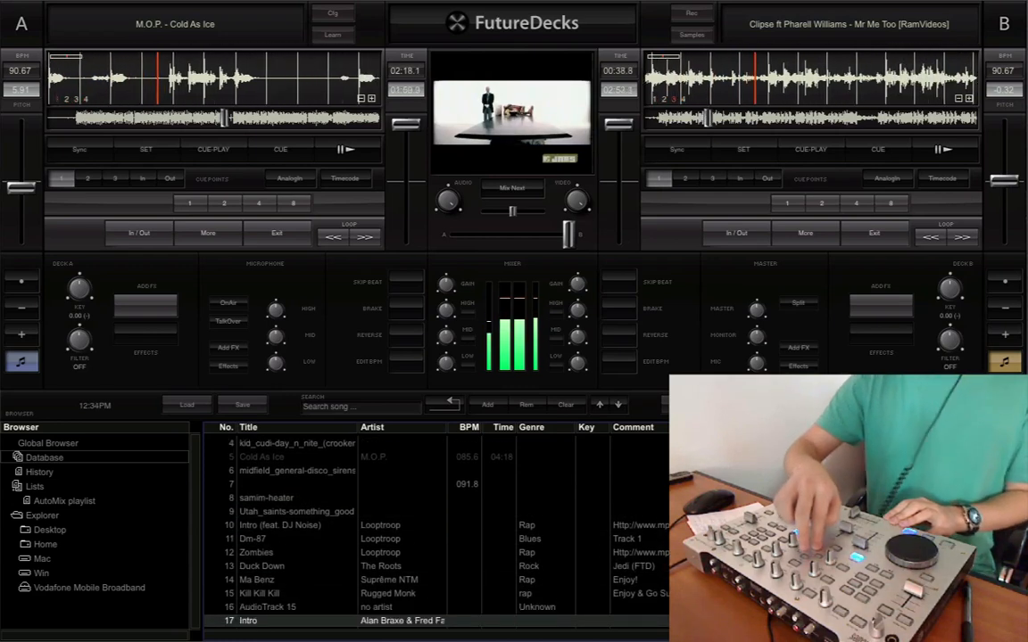
scroll(down, 3)
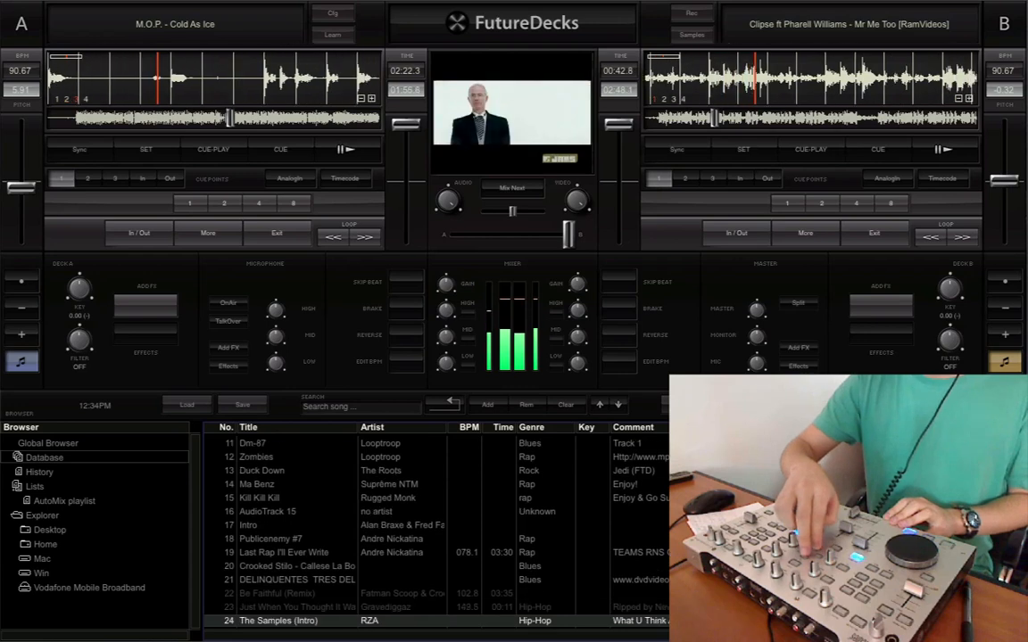
scroll(down, 3)
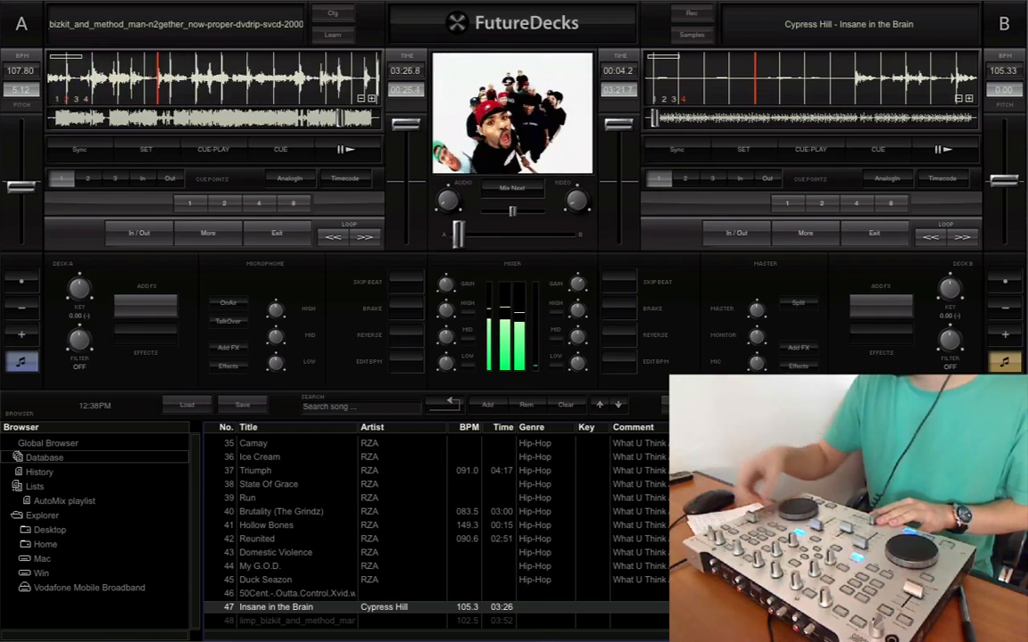
Scroll the browser past the RZA hip-hop tracks to the Blues-genre entries
click(674, 150)
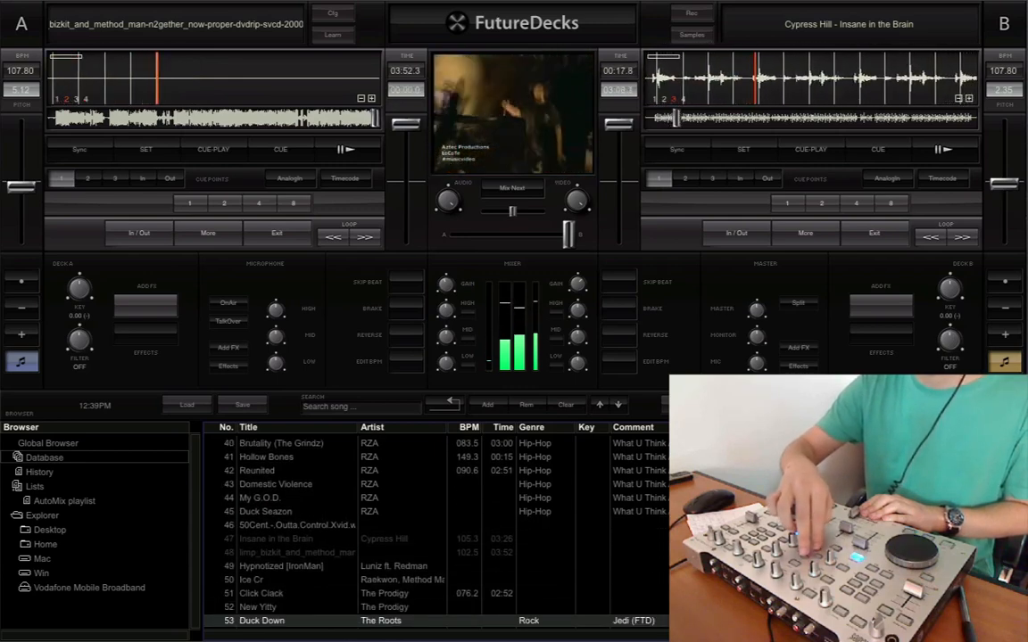
scroll(down, 3)
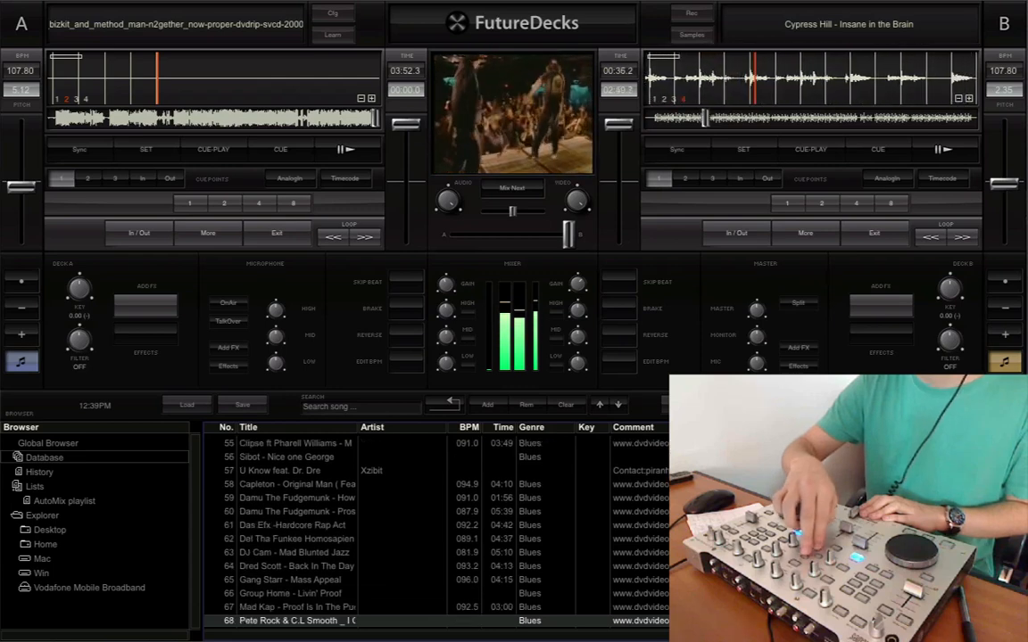
scroll(down, 3)
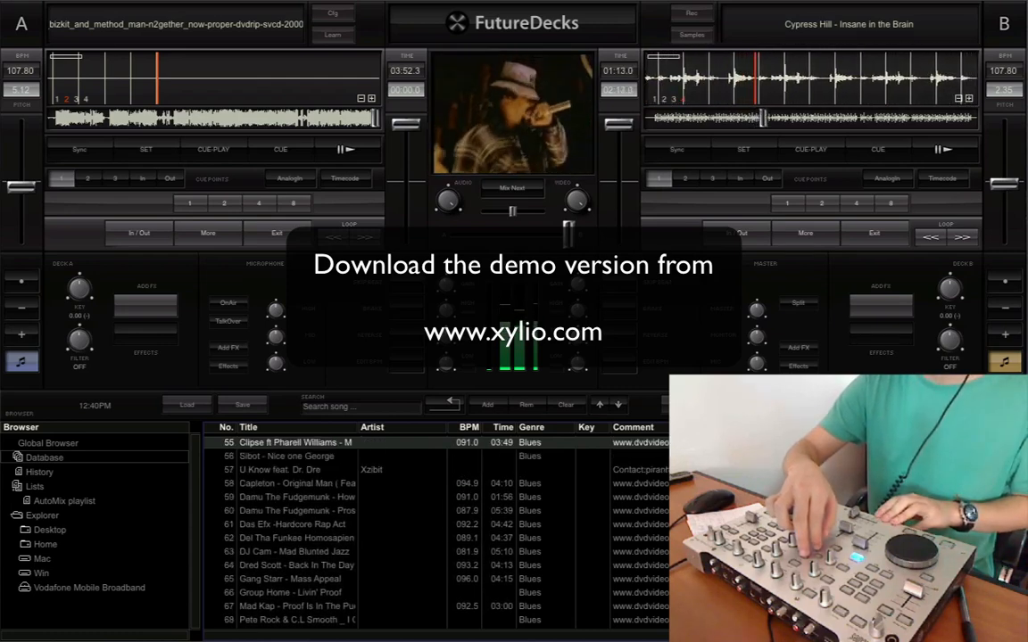
click(294, 457)
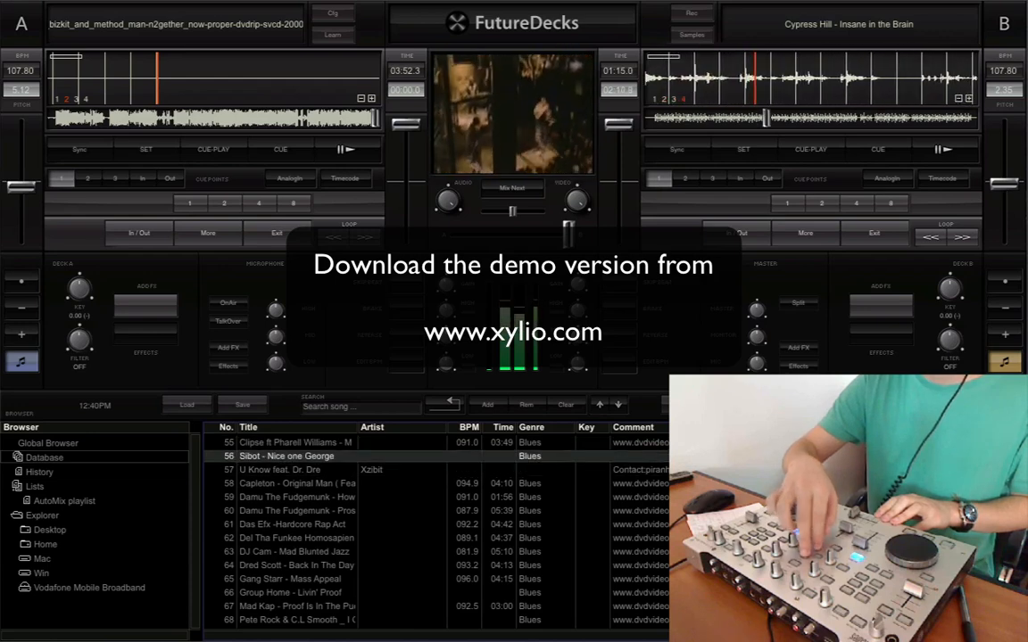